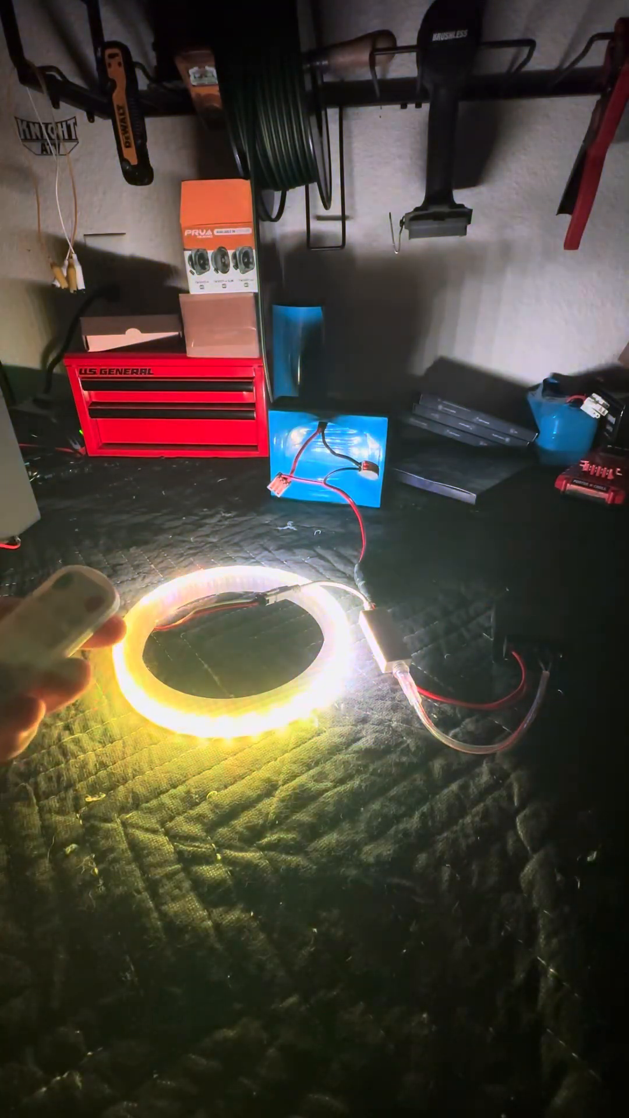
click(53, 627)
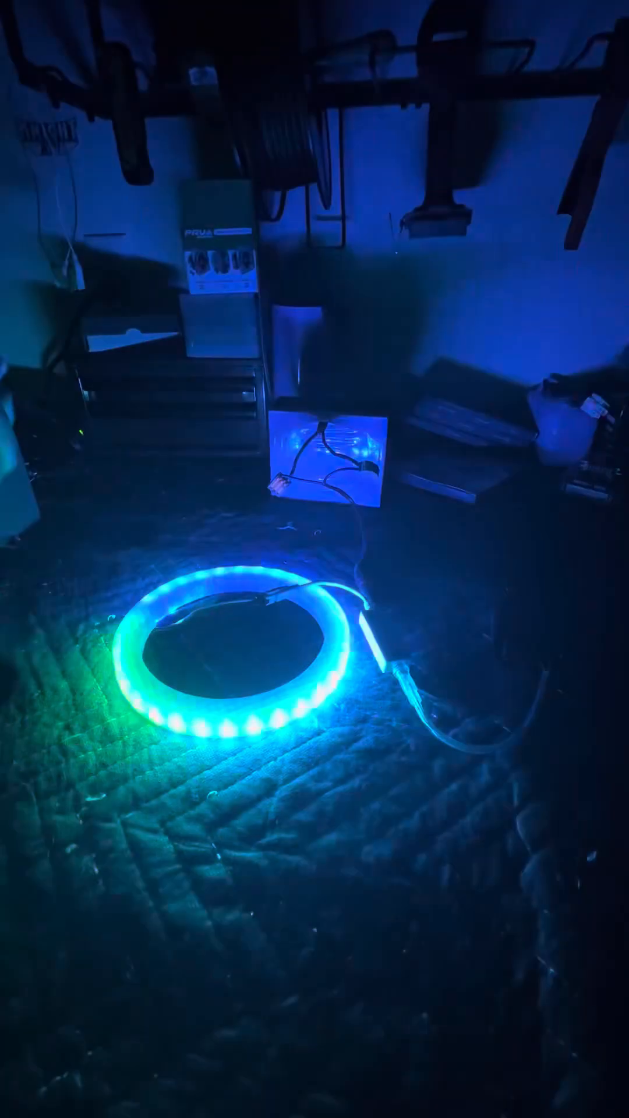